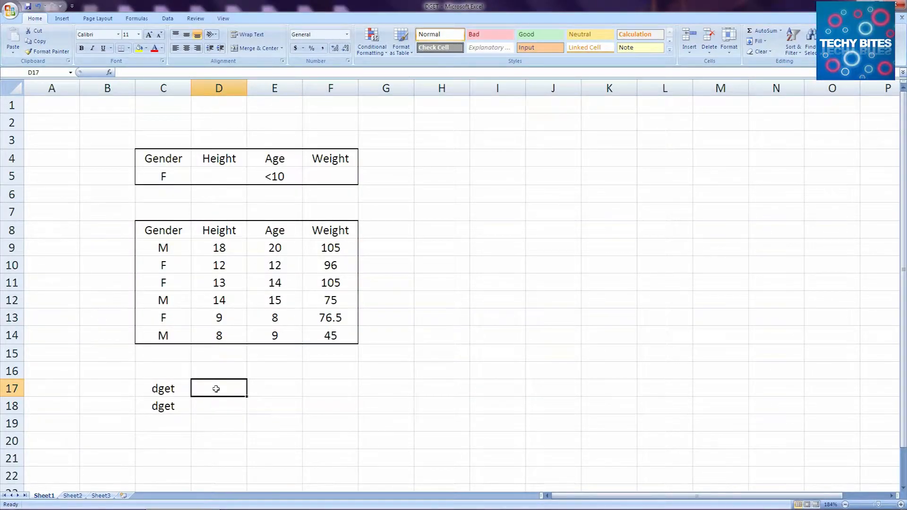
# Pick DGET from Insert Function, cancel its arguments, and restart =dget in cell D17
pyautogui.write('=dget')
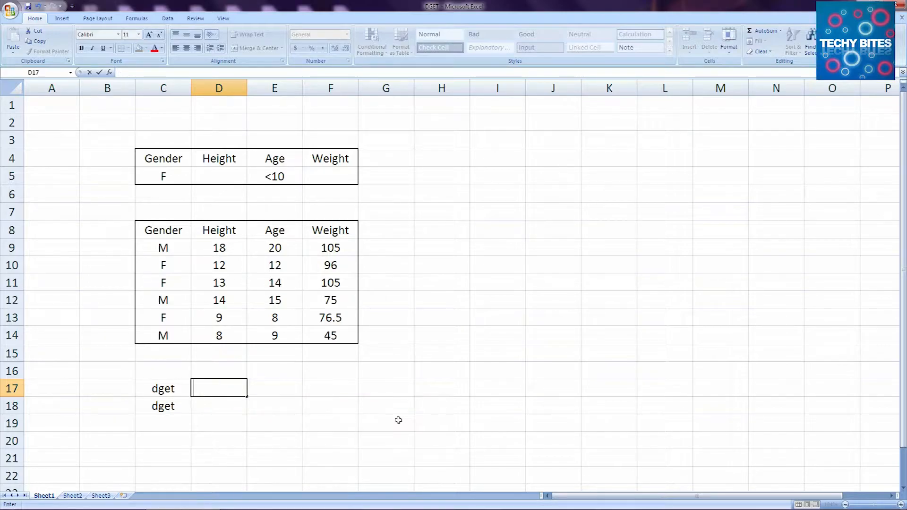
pyautogui.write('=dget')
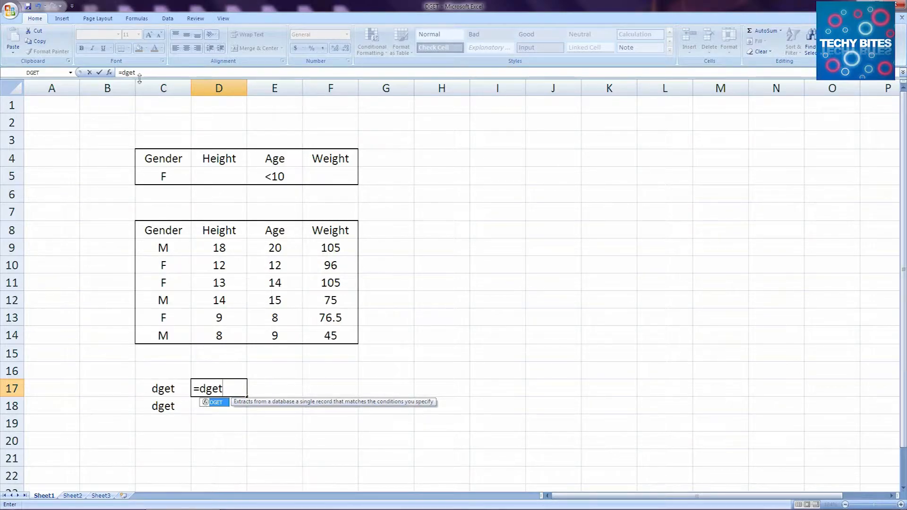
pyautogui.click(107, 73)
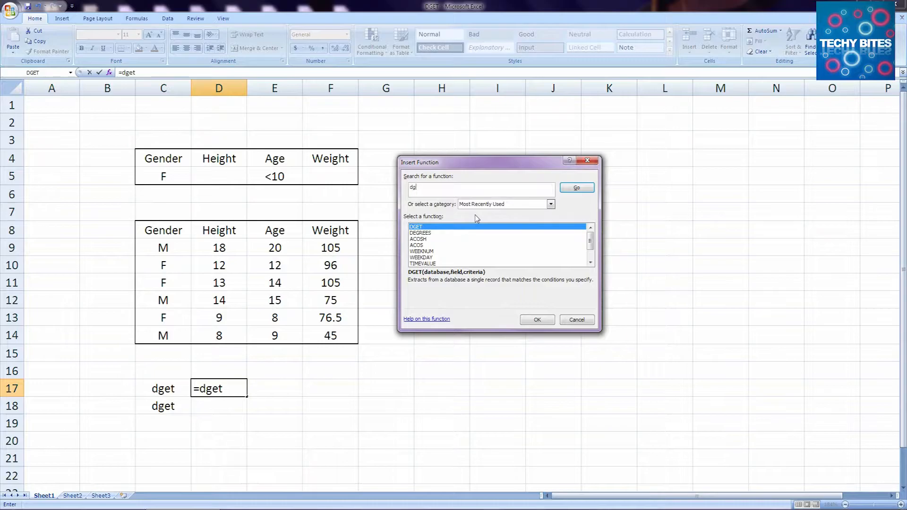
pyautogui.click(537, 319)
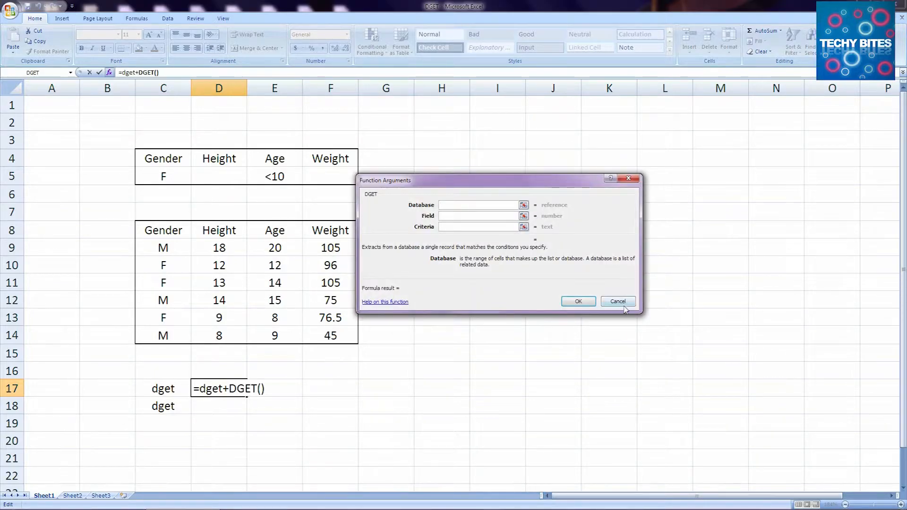
pyautogui.click(617, 301)
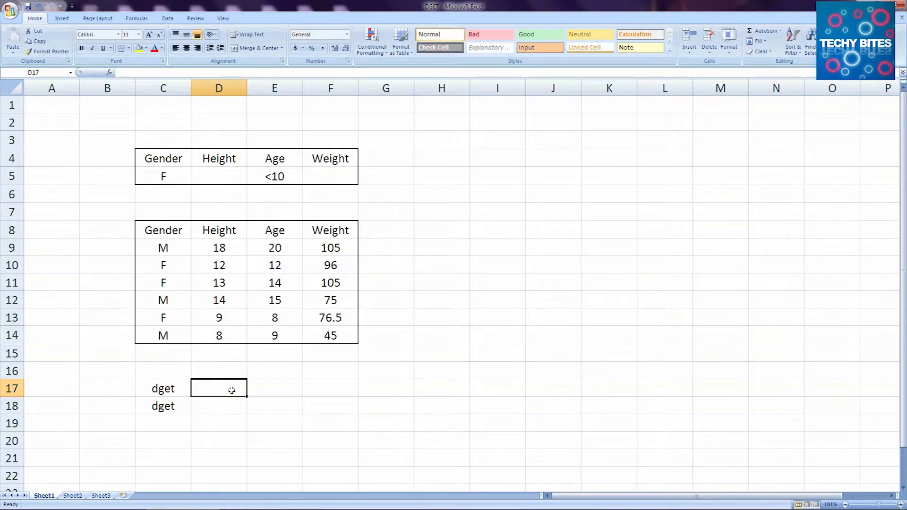
pyautogui.write('=dget')
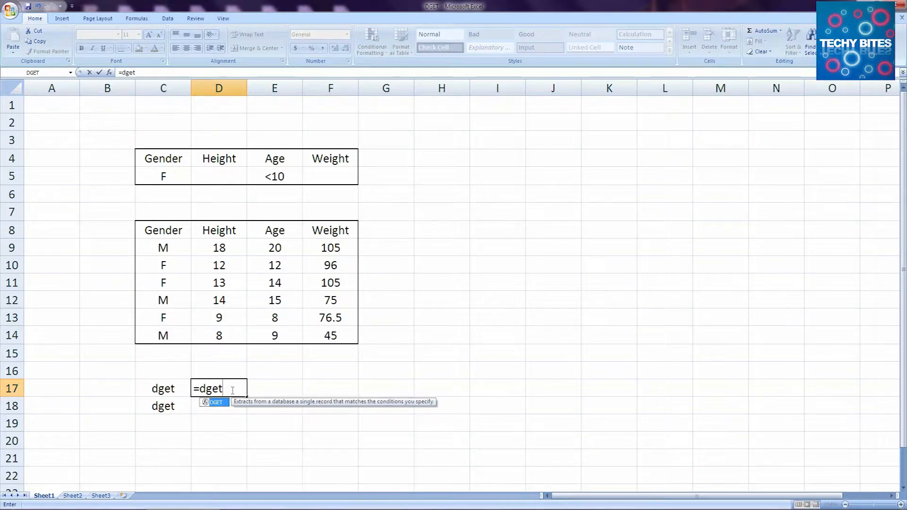
# Commit the bare =dget entry, point out the criteria cells, and return to D17's #NAME? result
pyautogui.moveTo(163, 230); pyautogui.dragTo(274, 335)
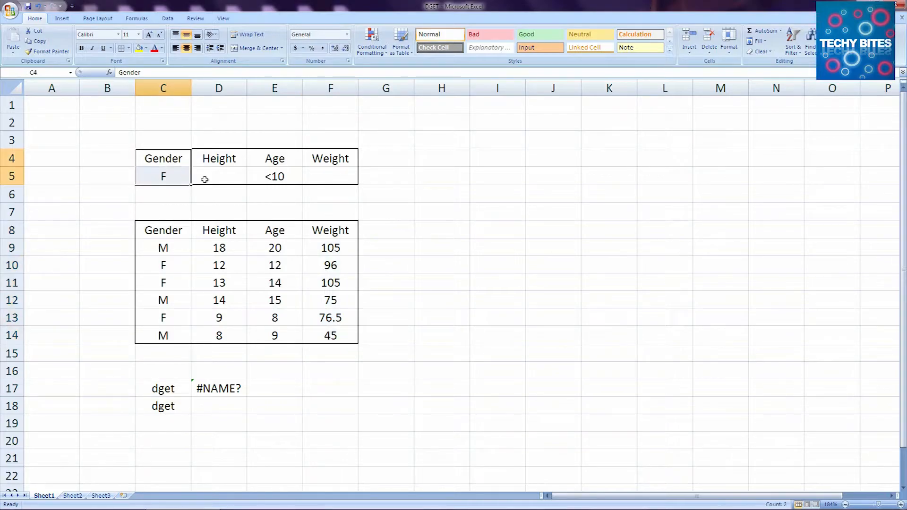
pyautogui.click(274, 158)
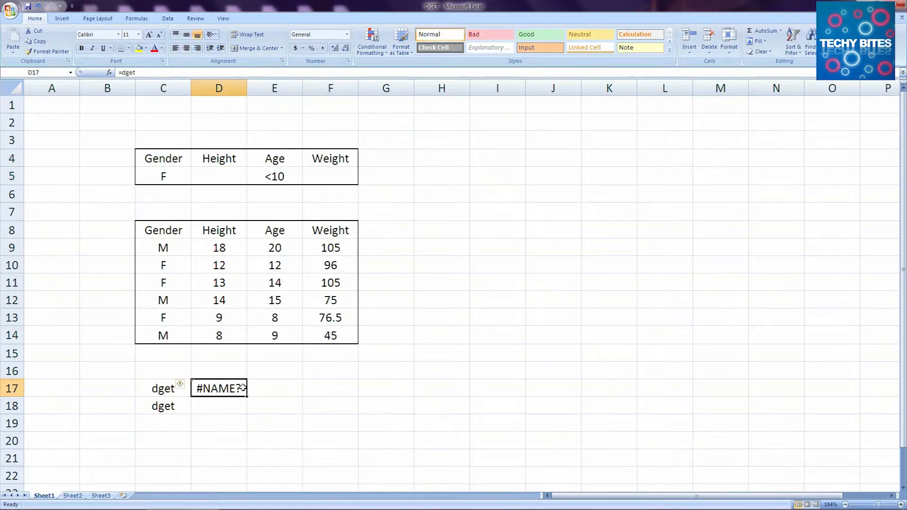
# Rewrite D17's formula as =dget(C8:F14,F8, leaving only the criteria to add
pyautogui.doubleClick(219, 387)
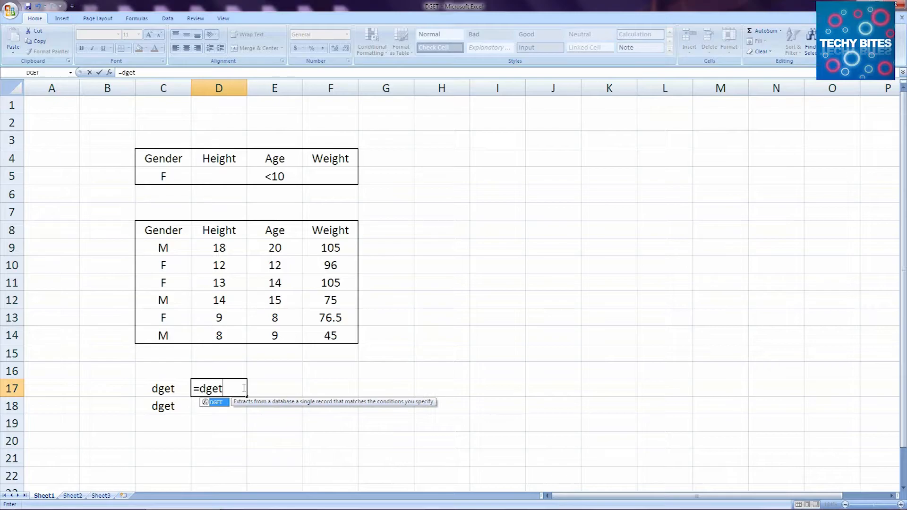
pyautogui.write('(')
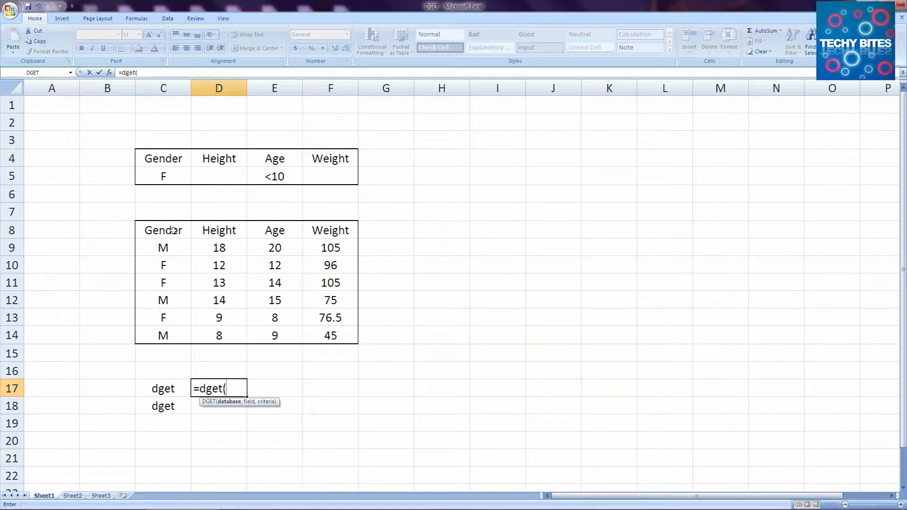
pyautogui.moveTo(163, 230); pyautogui.dragTo(331, 335)
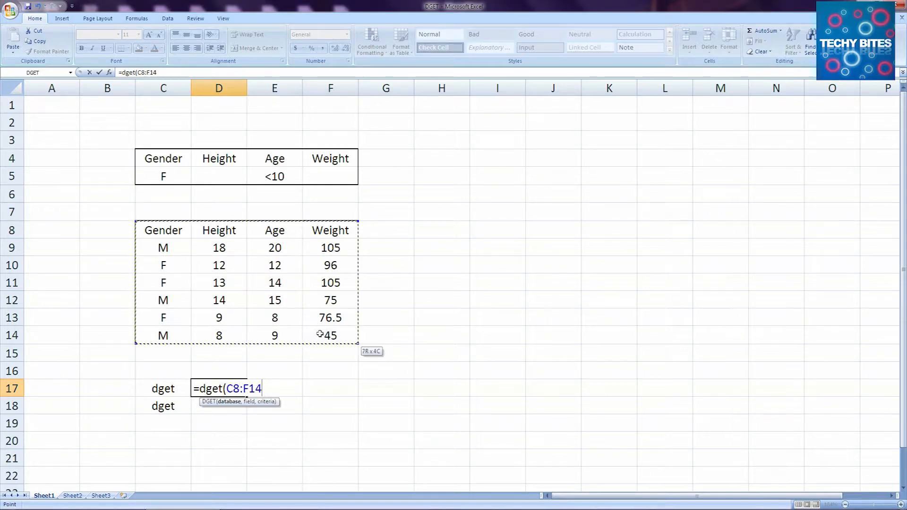
pyautogui.write(',')
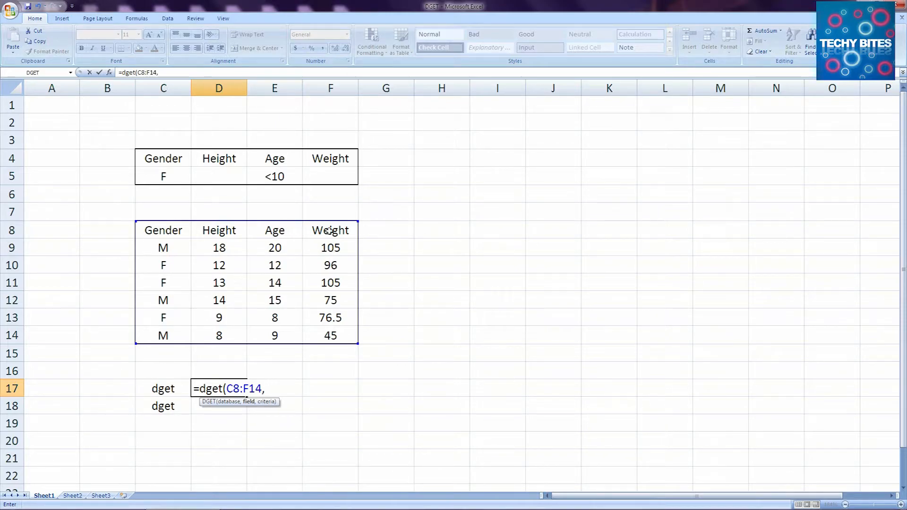
pyautogui.moveTo(330, 230)
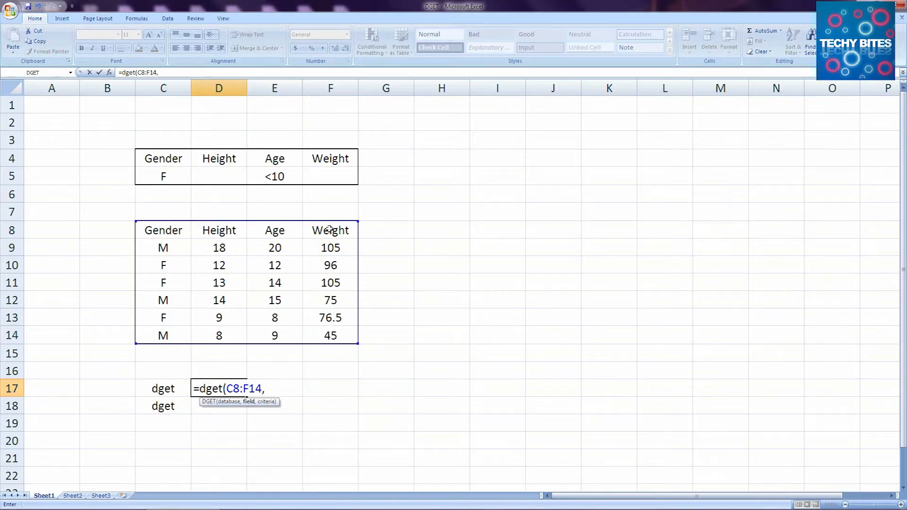
pyautogui.click(331, 230)
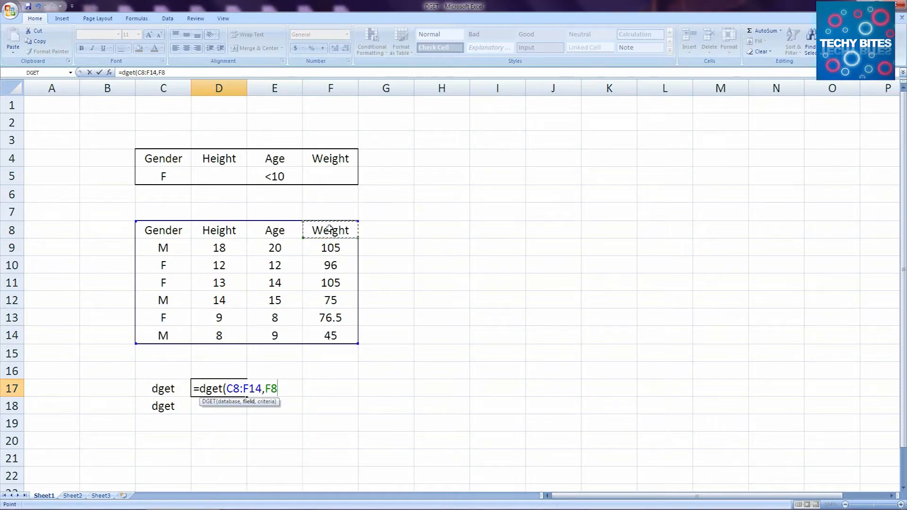
pyautogui.write(',')
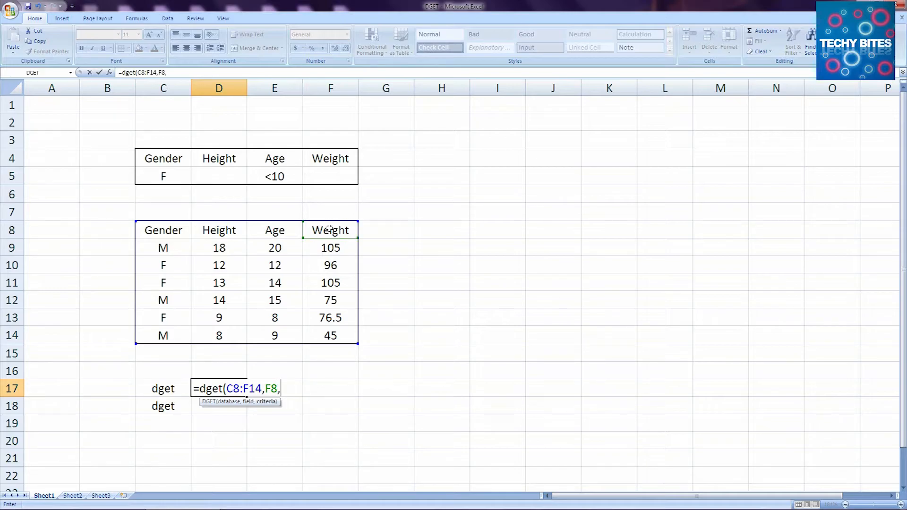
pyautogui.moveTo(281, 140)
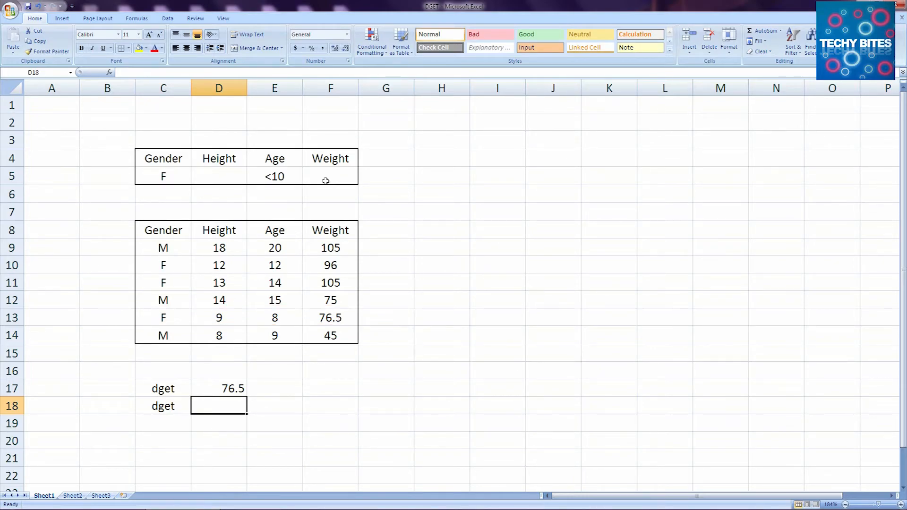
pyautogui.moveTo(230, 406)
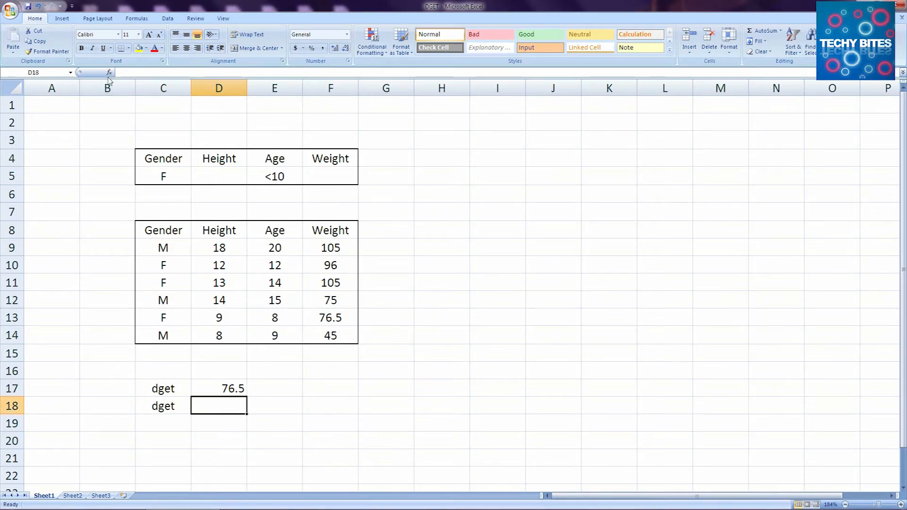
# Enter =DGET(C8:F14,F8,C4:F5) in D18 via Function Arguments, returning 76.5
pyautogui.click(108, 72)
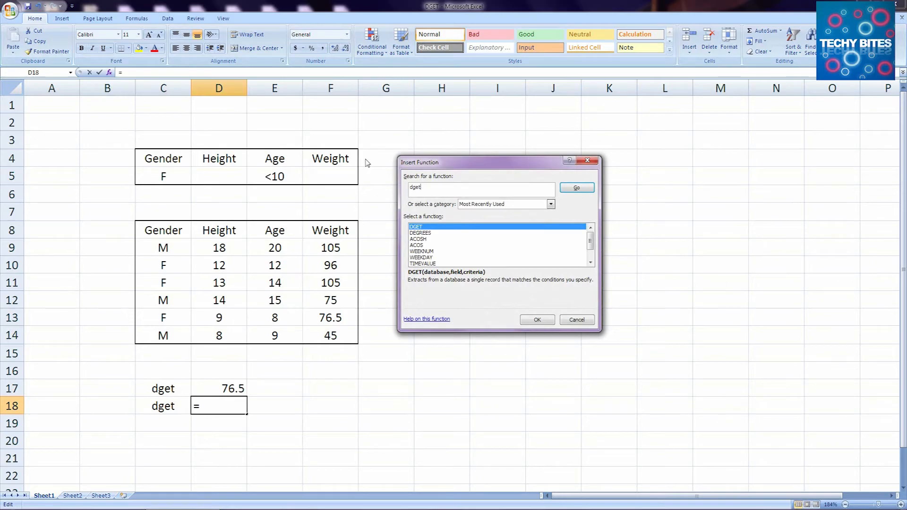
pyautogui.click(535, 319)
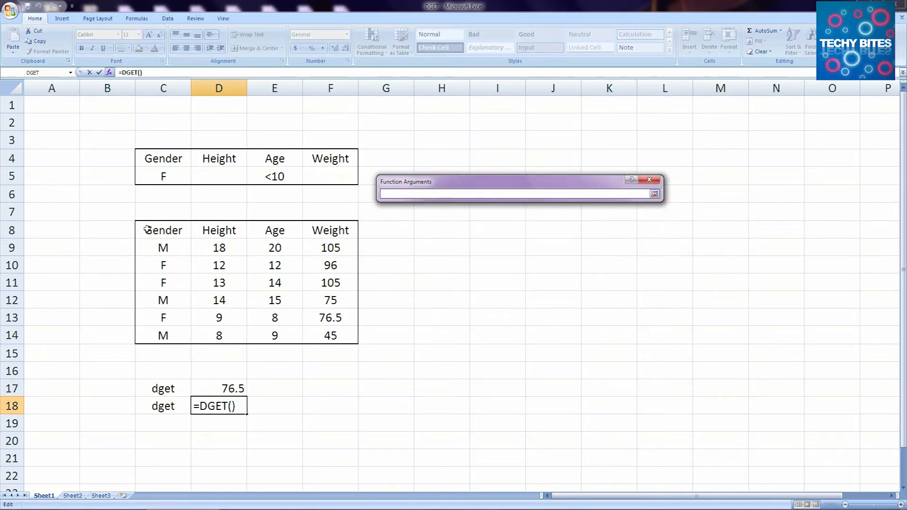
pyautogui.moveTo(163, 230); pyautogui.dragTo(330, 335)
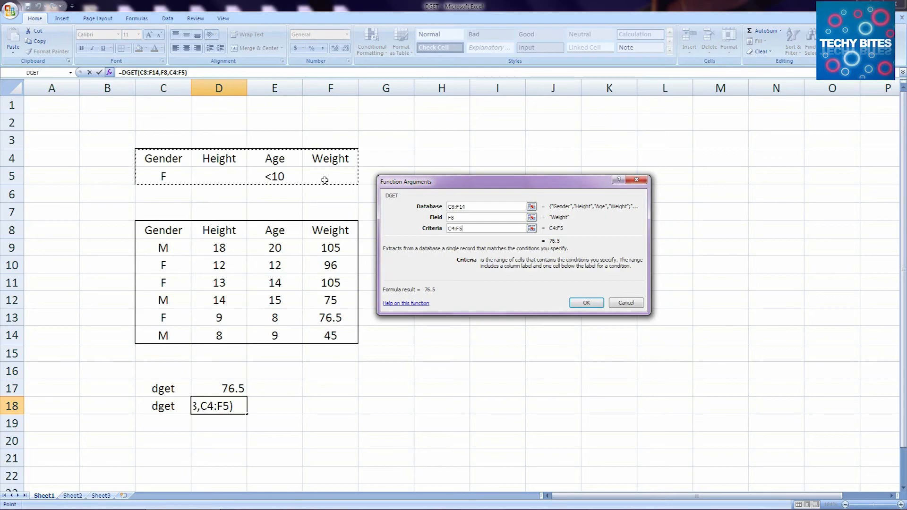
pyautogui.click(585, 303)
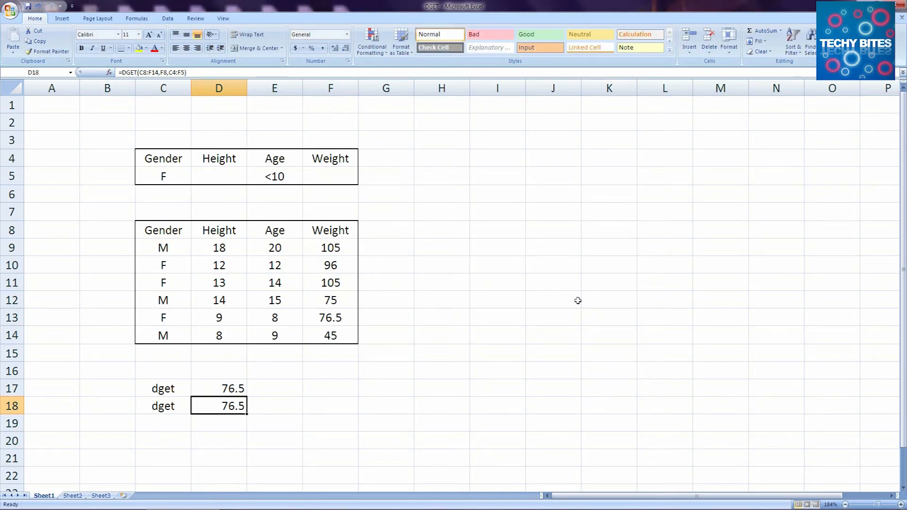